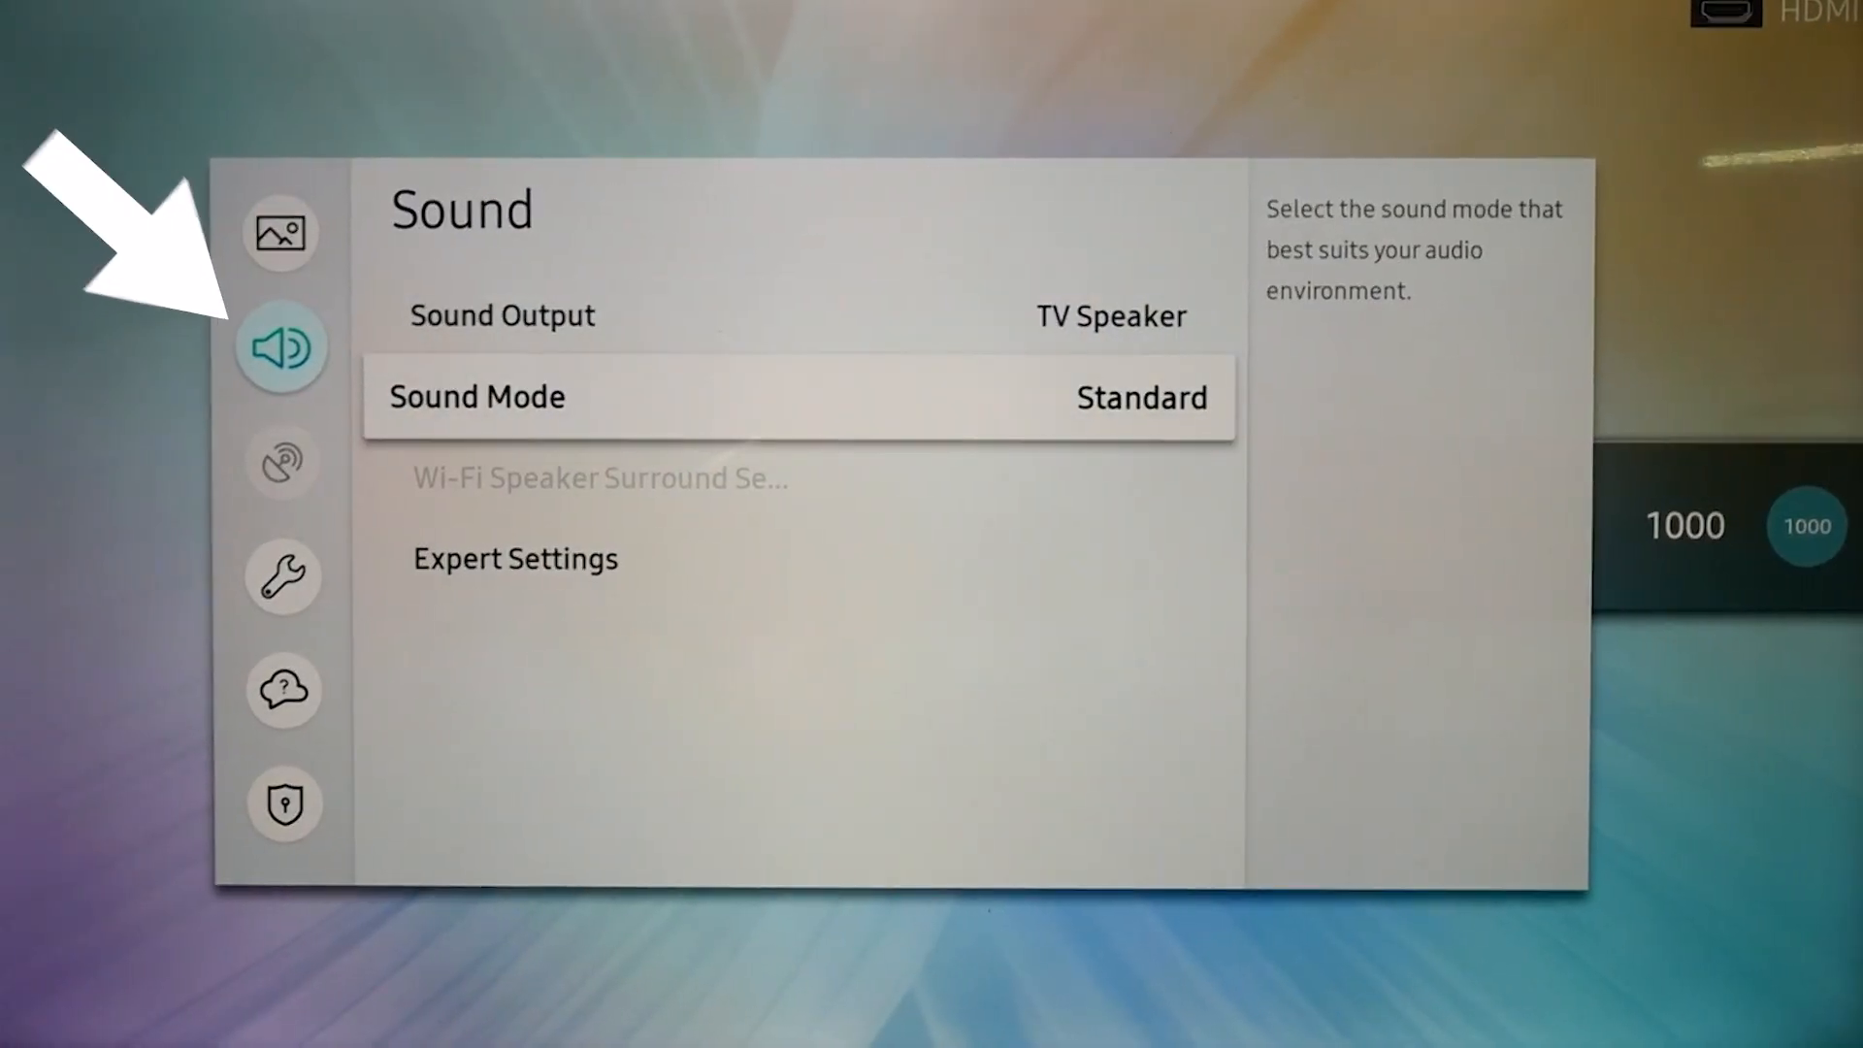
# Reset Sound from the Expert Settings so all sound options return to factory defaults
pyautogui.click(517, 559)
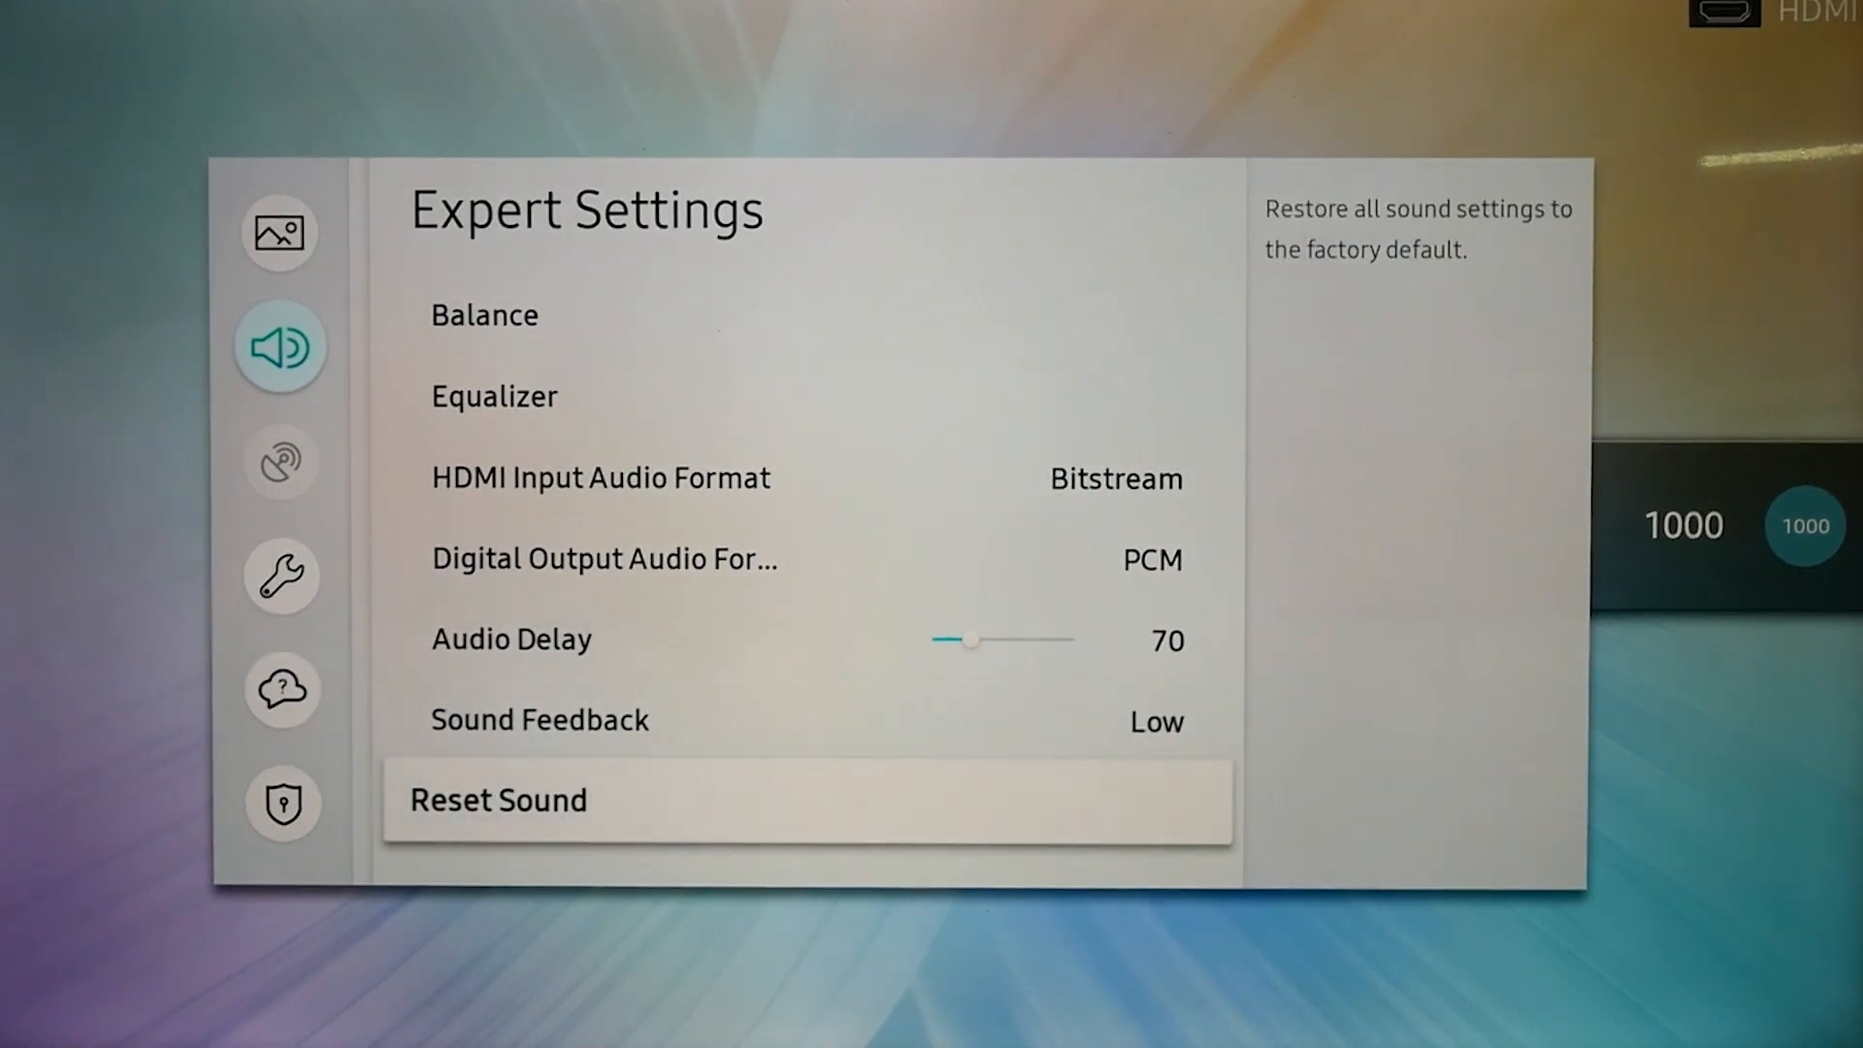
pyautogui.click(496, 799)
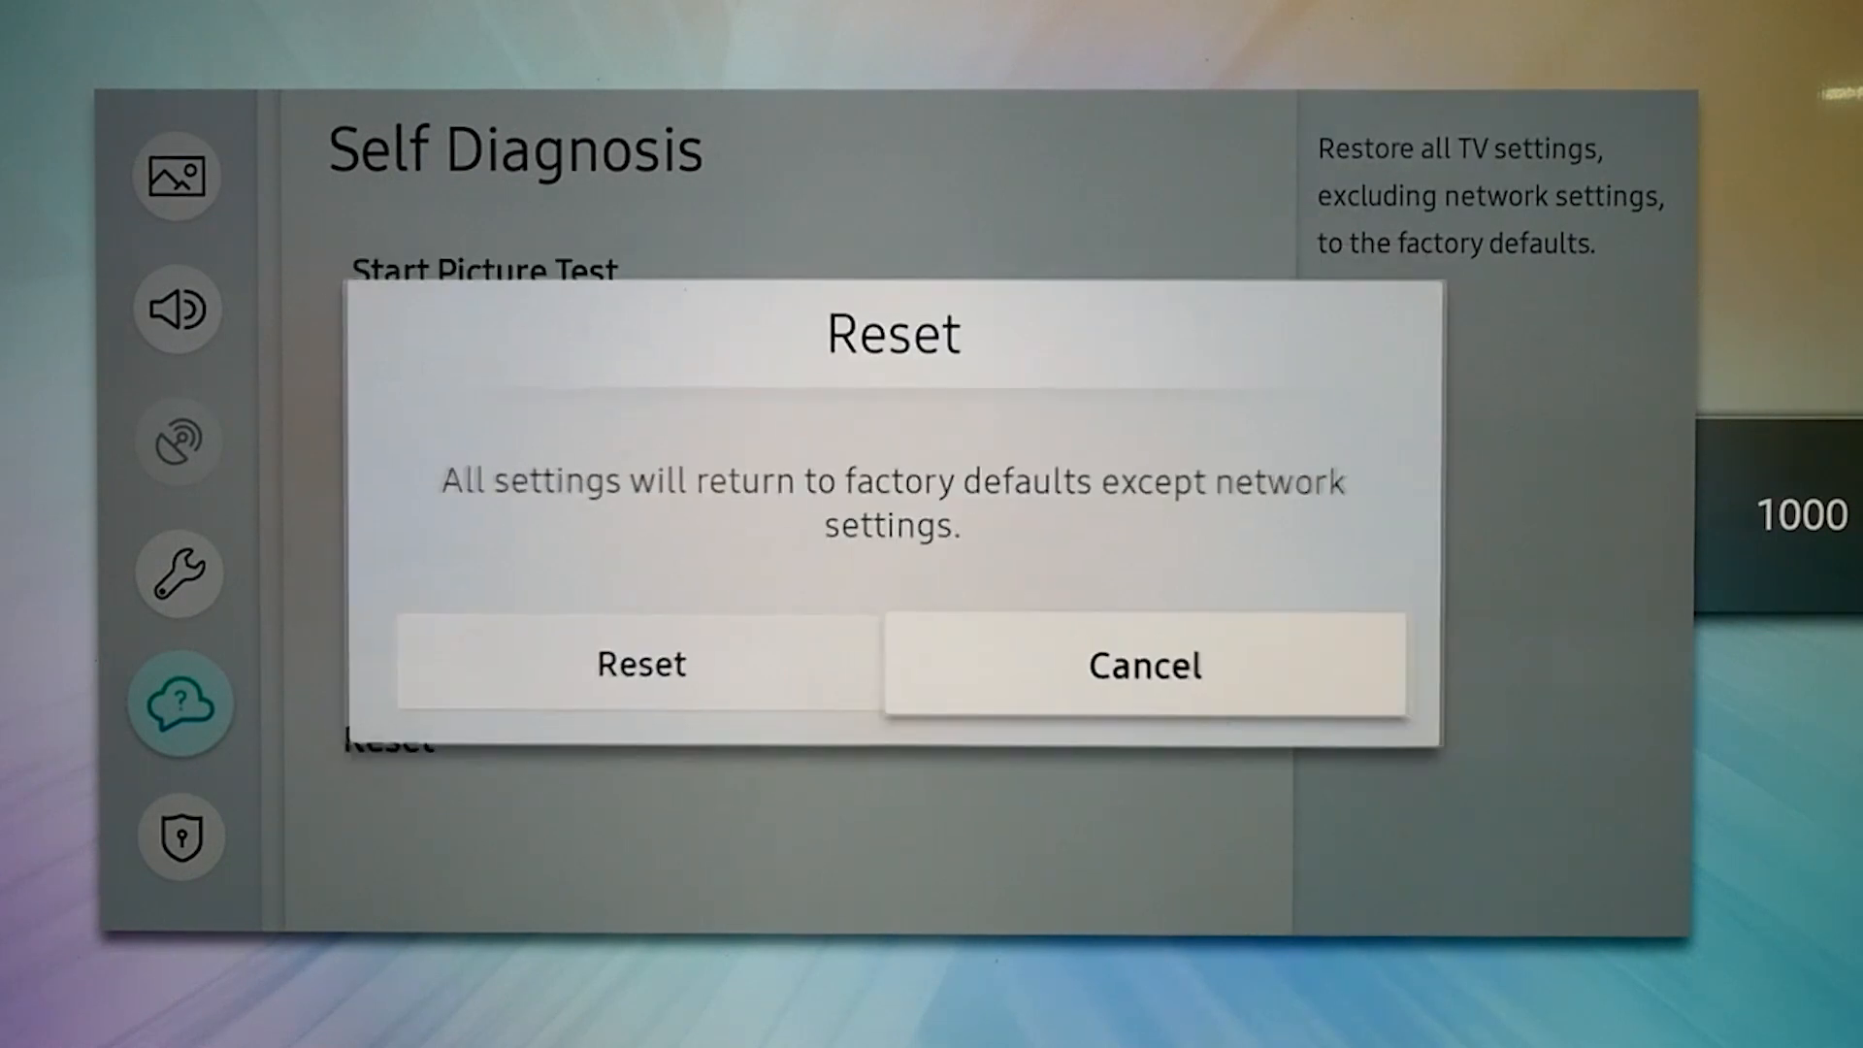
# Confirm the Self Diagnosis Reset and acknowledge it so the TV restarts with defaults
pyautogui.click(641, 664)
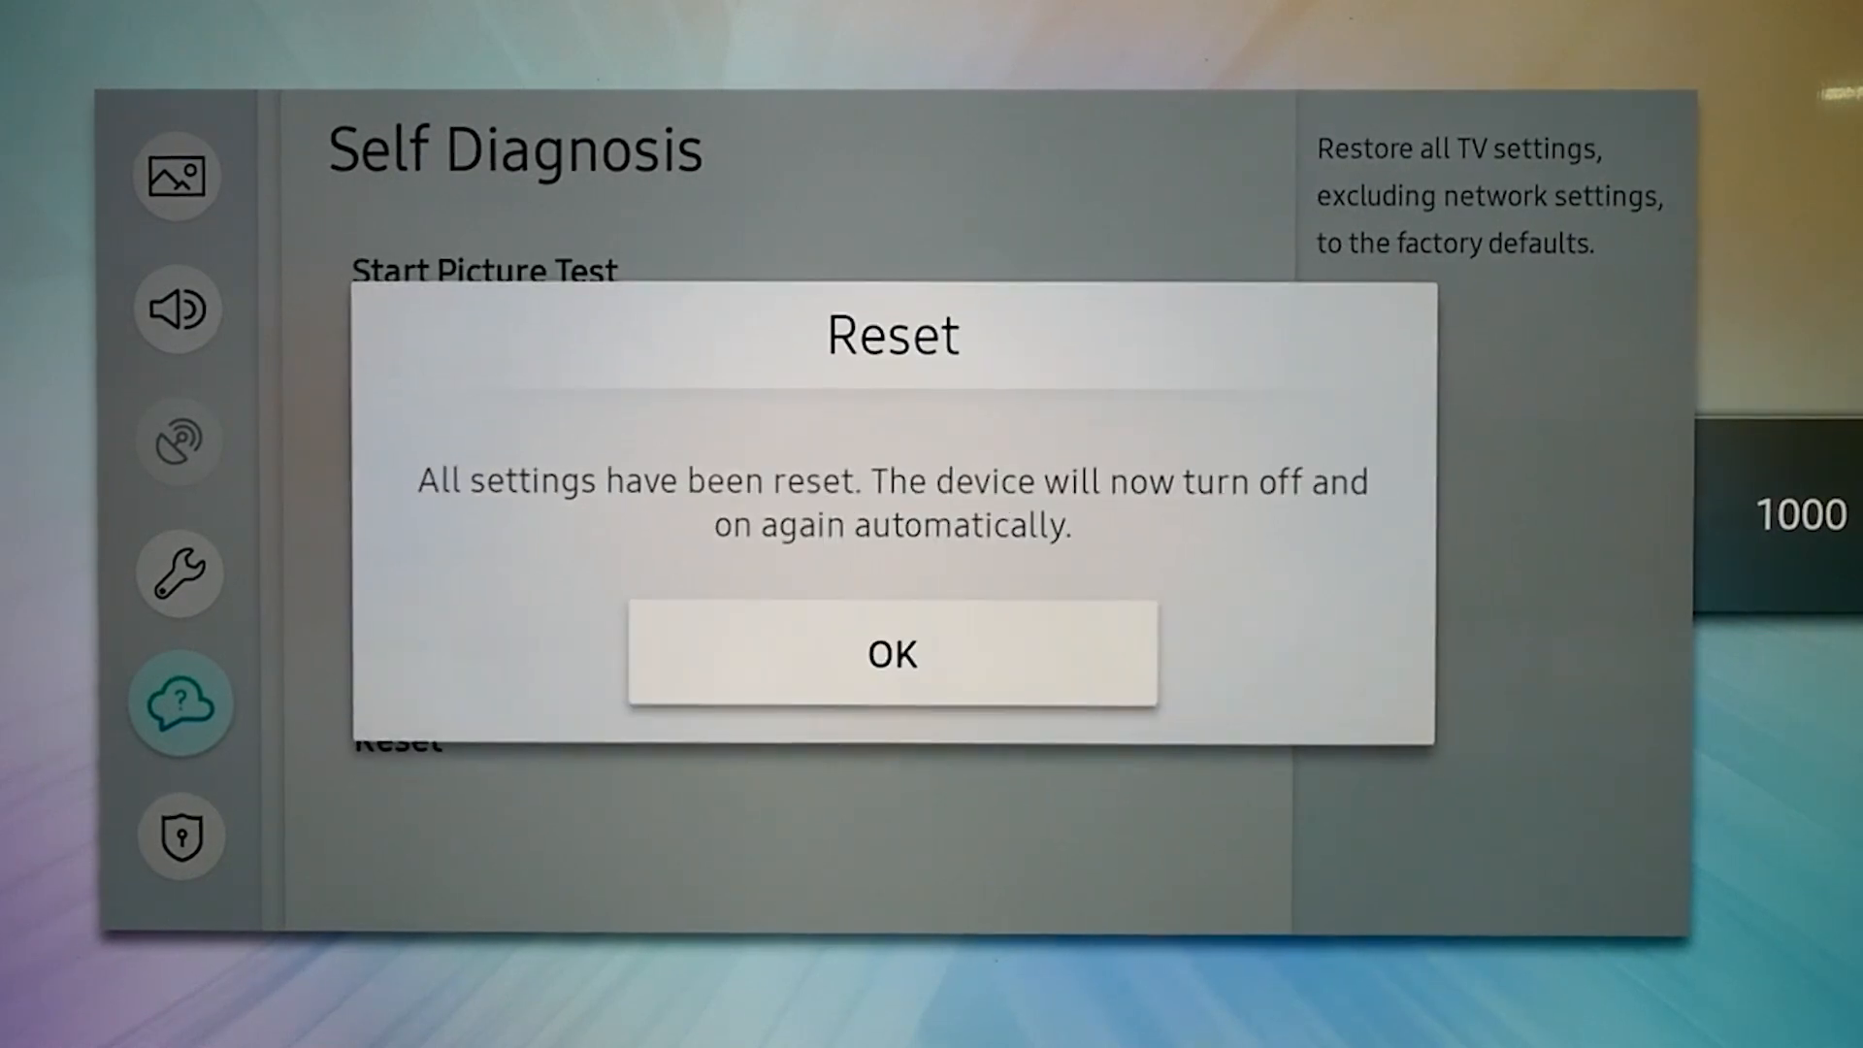
pyautogui.click(893, 652)
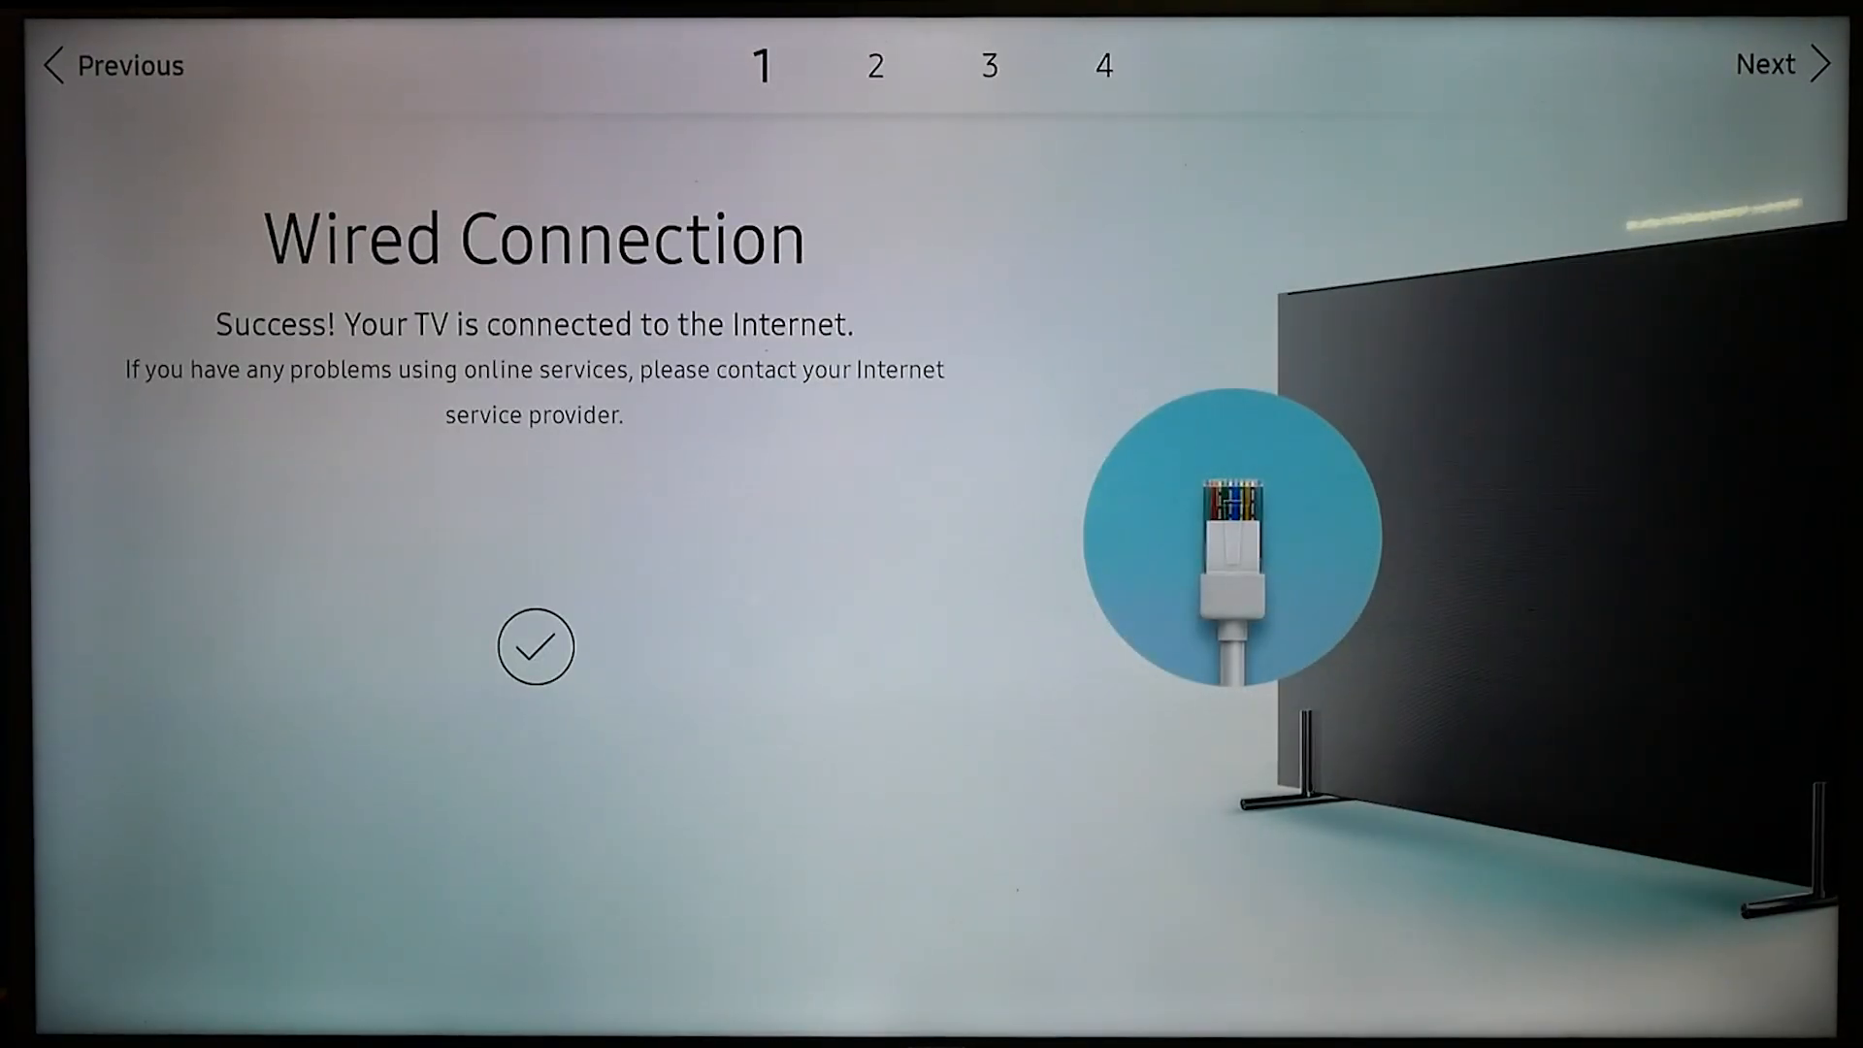
# Continue past the Wired Connection screen and agree to all Smart Hub terms
pyautogui.click(1766, 66)
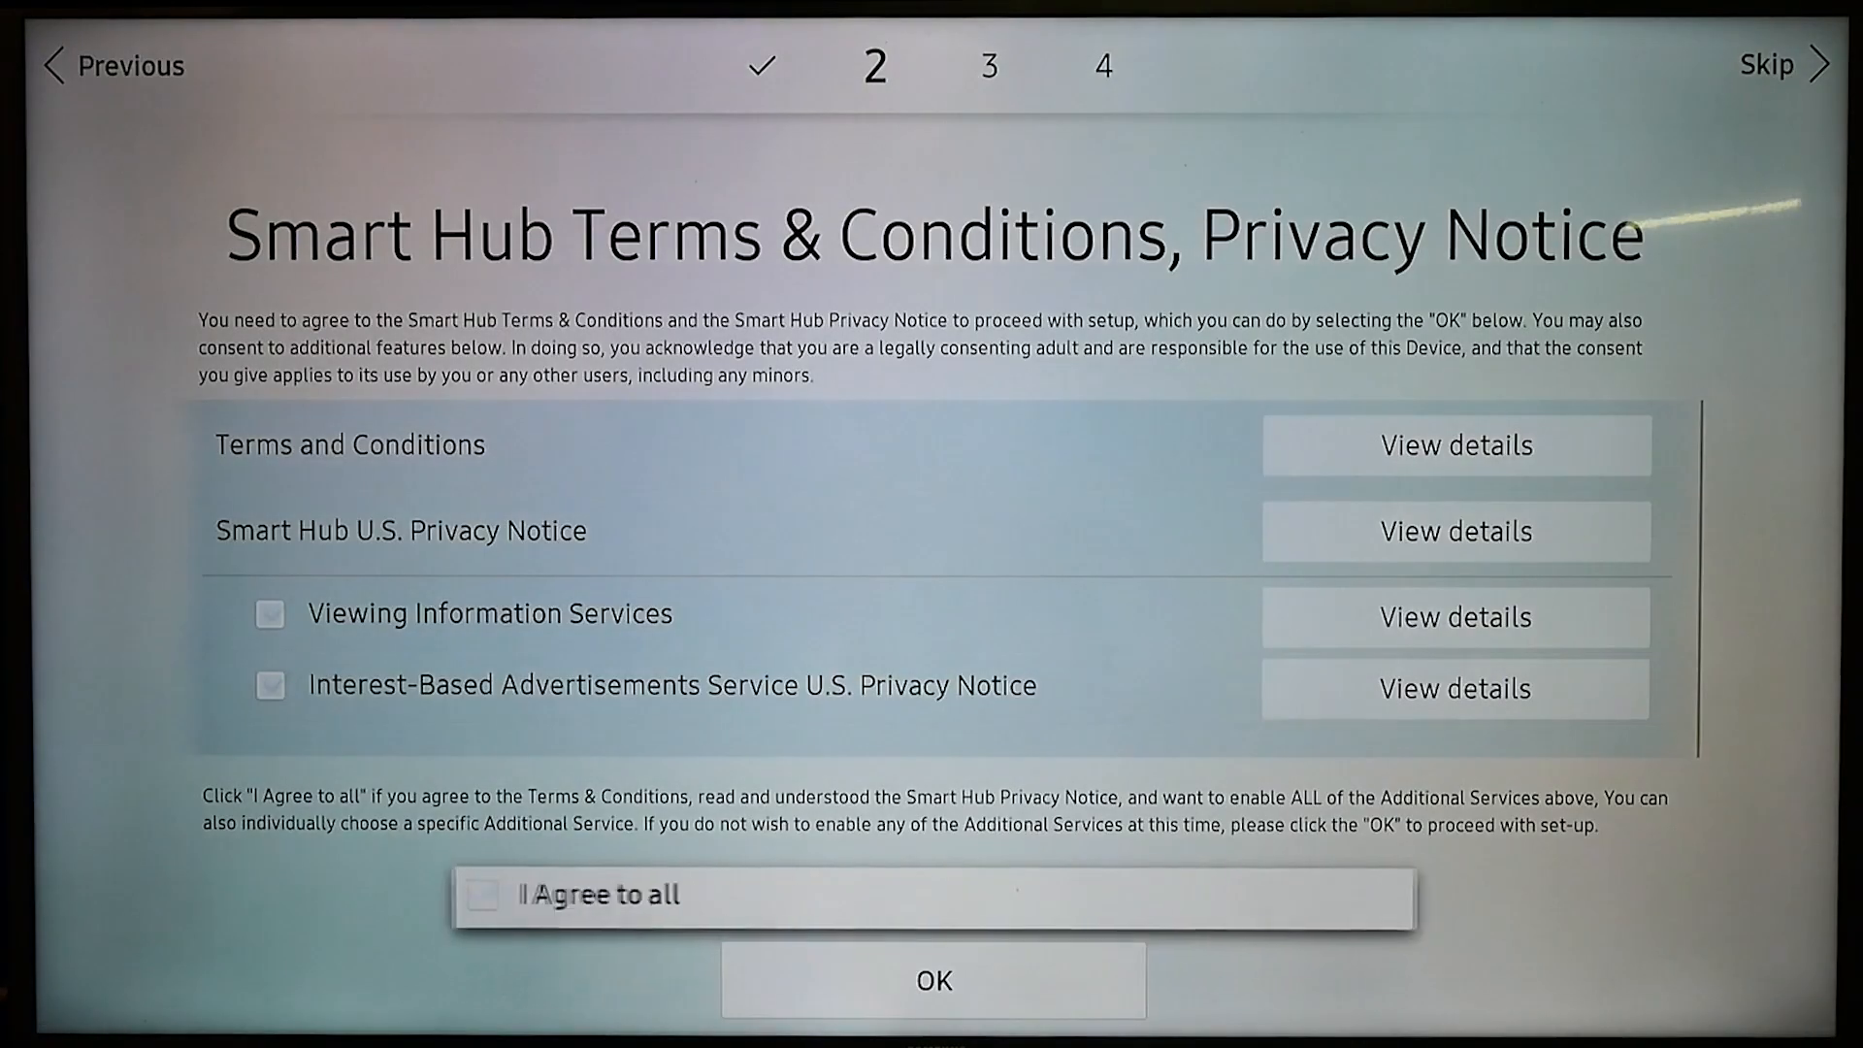
pyautogui.click(933, 980)
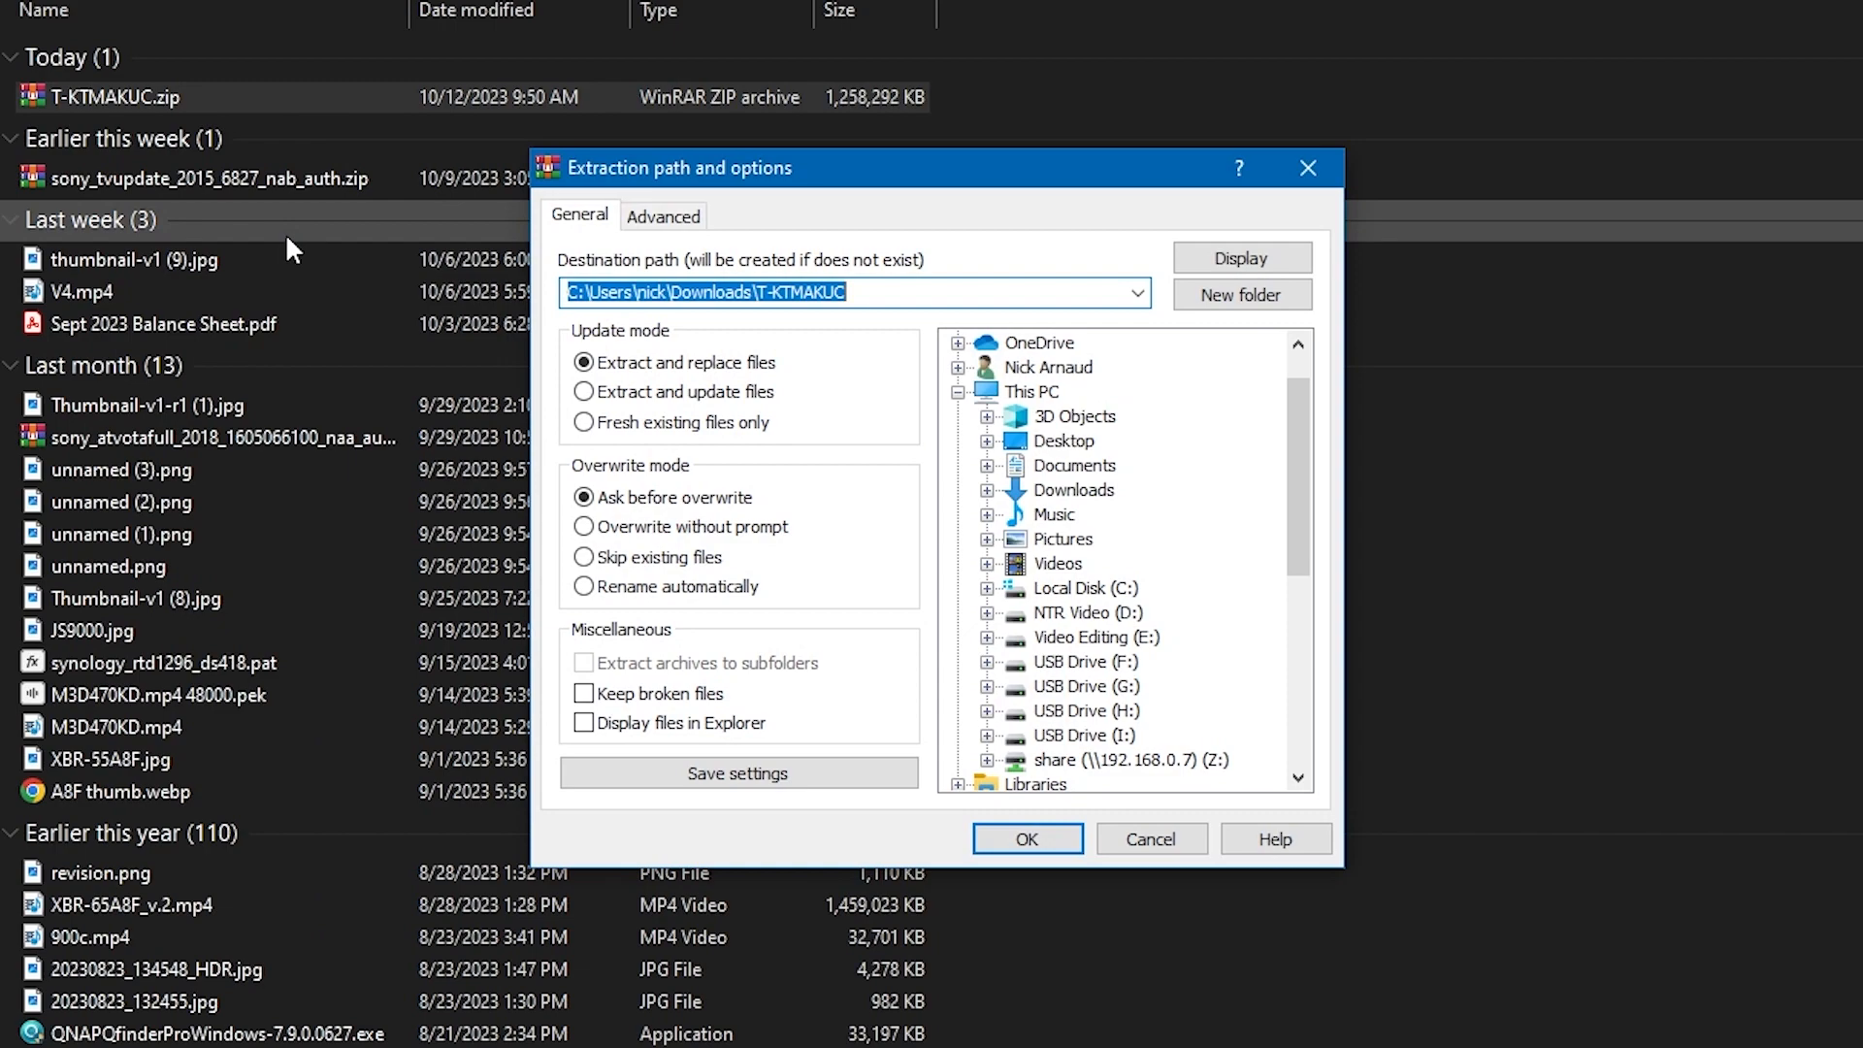
# Show USB Drive (I:) in Explorer with the extracted T-KTMAKUC folder
pyautogui.click(1029, 838)
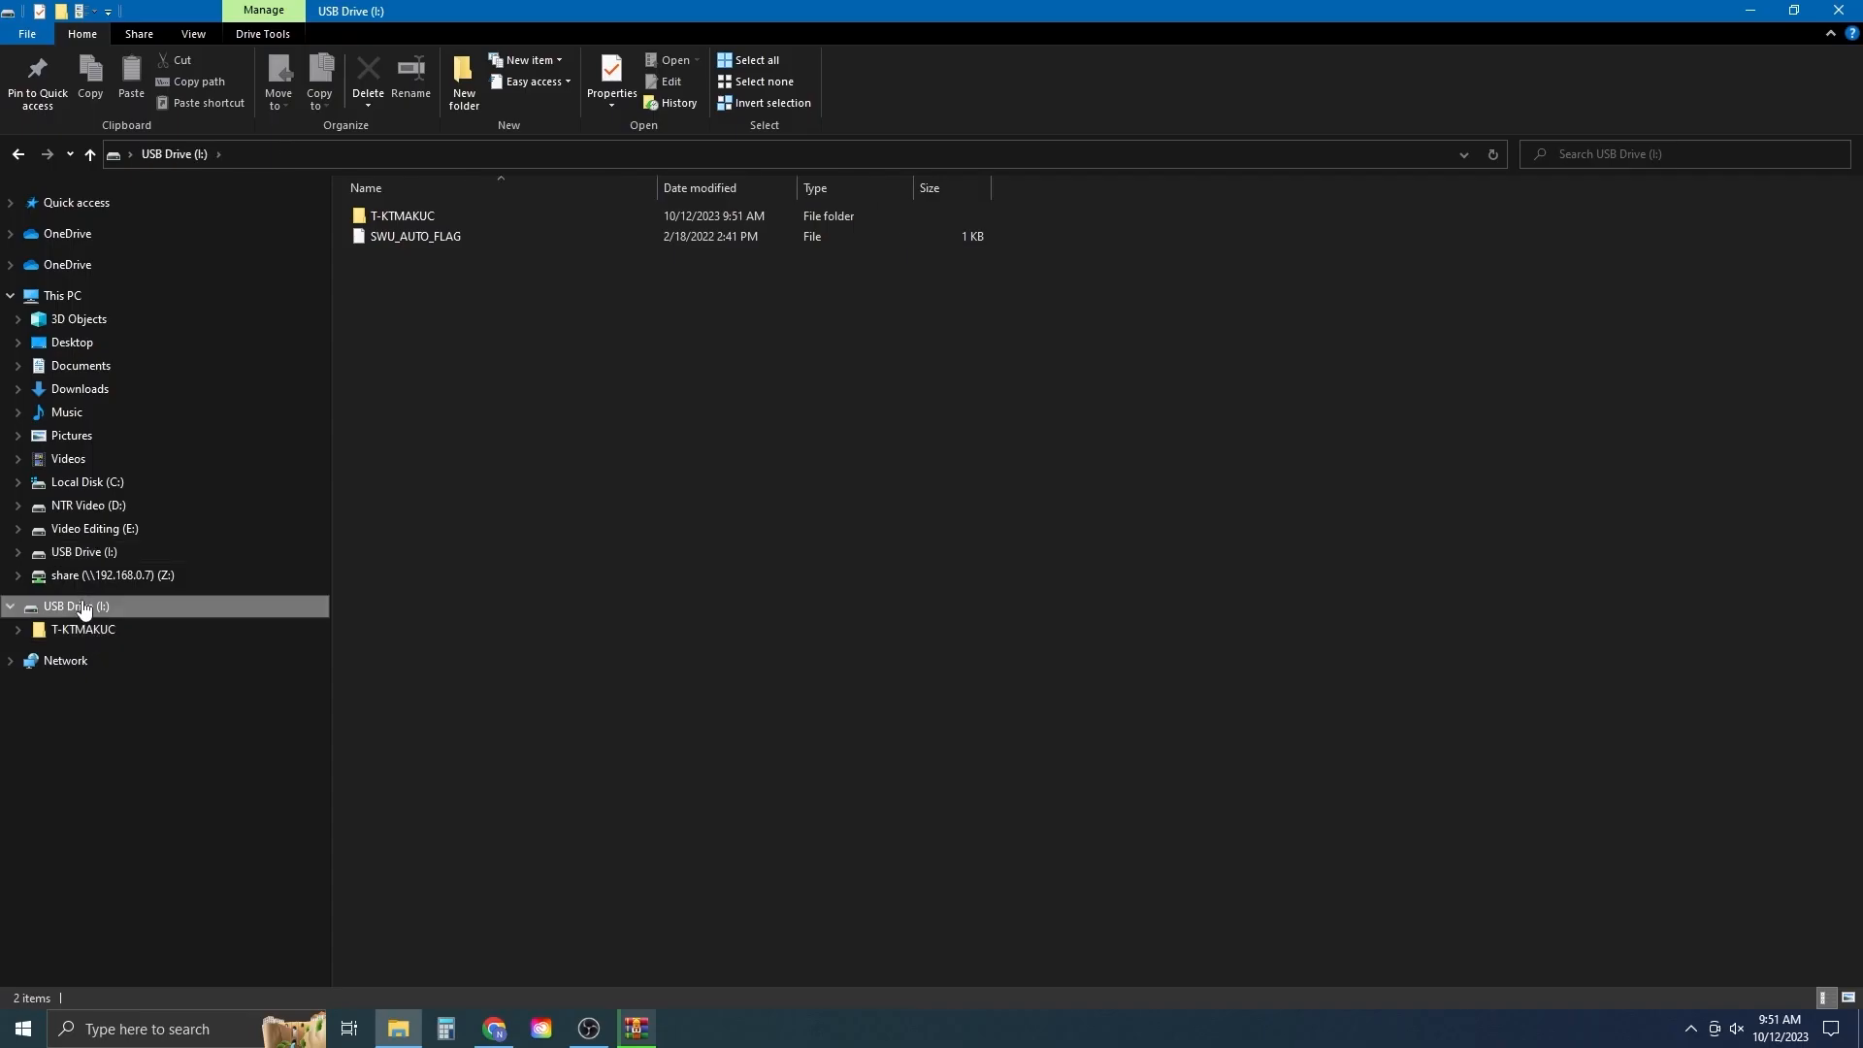